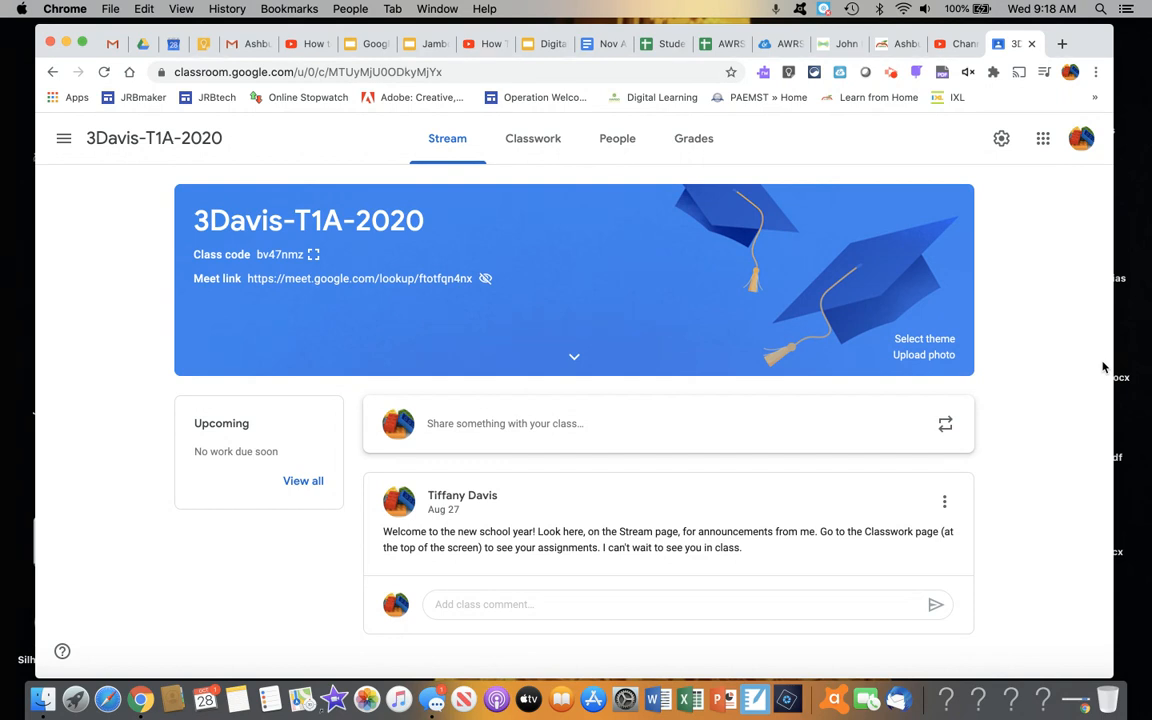
pyautogui.moveTo(815, 307)
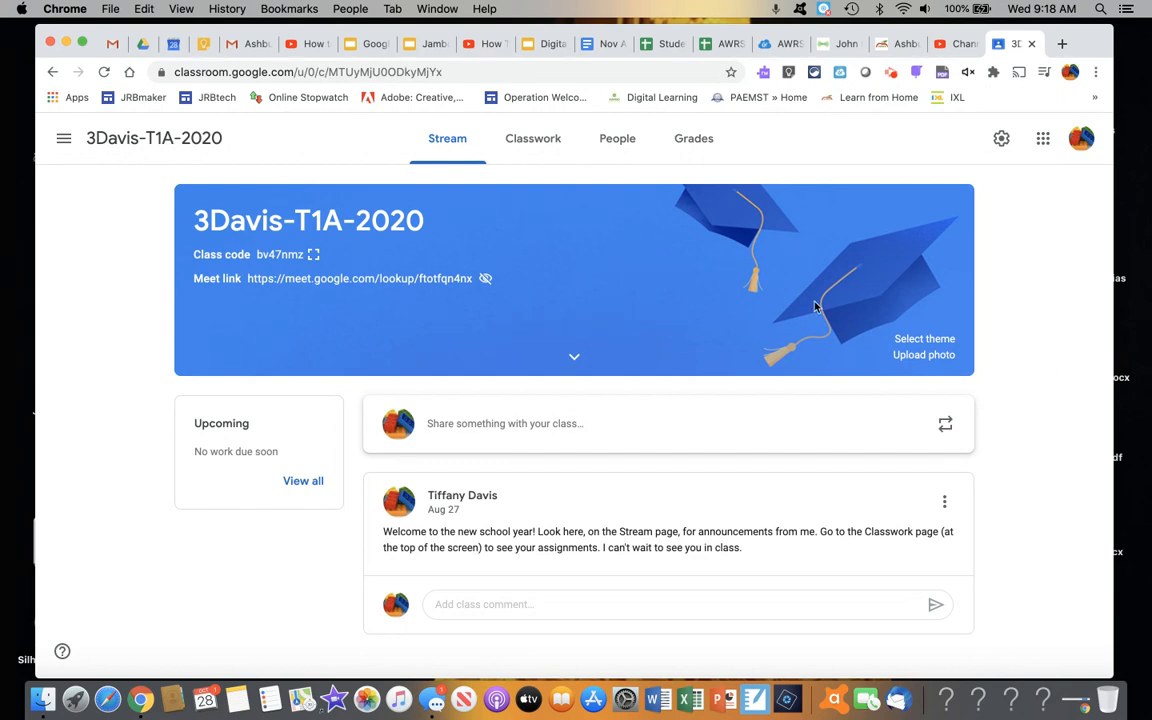
pyautogui.moveTo(533, 138)
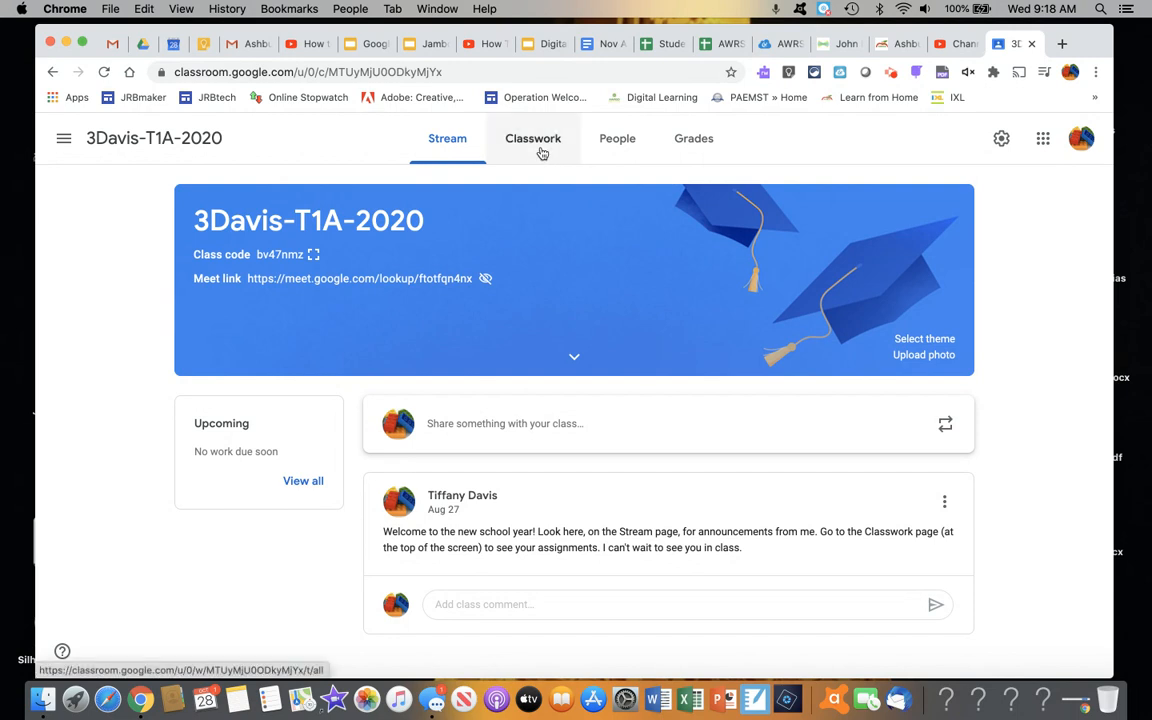
# Switch to the Classwork tab of the 3Davis-T1A-2020 class
pyautogui.click(532, 138)
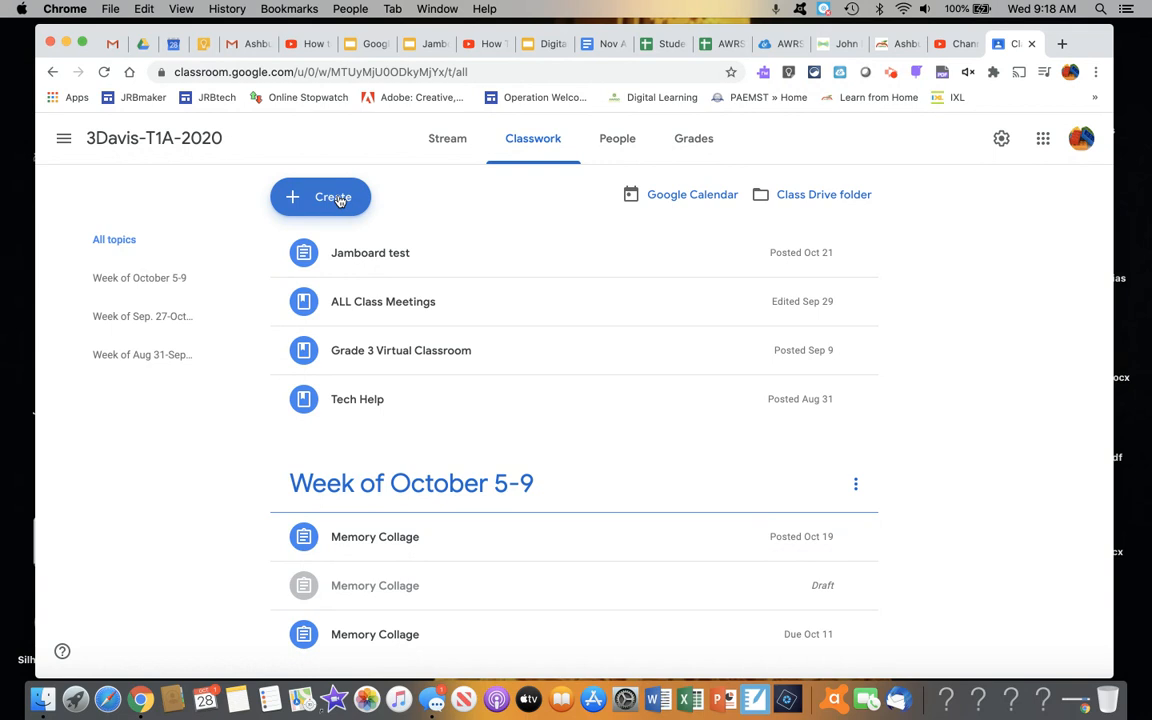
# Create a new Material post titled 'Meeting with Ms. Davis'
pyautogui.click(320, 196)
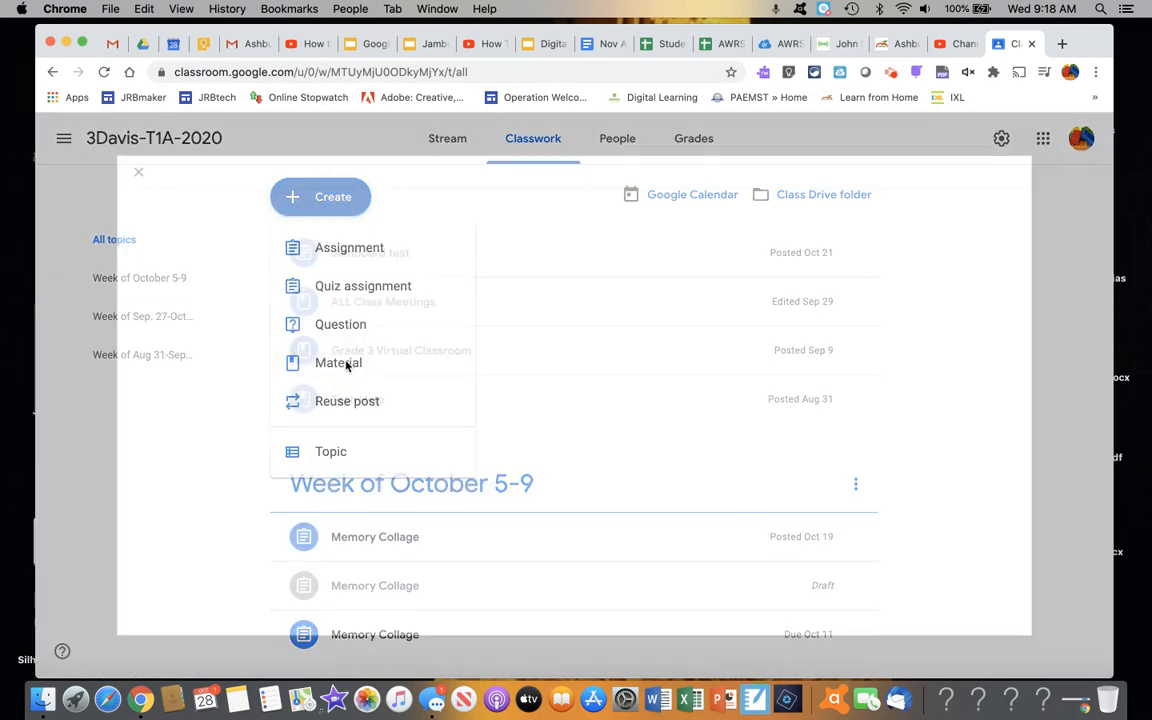
pyautogui.click(338, 362)
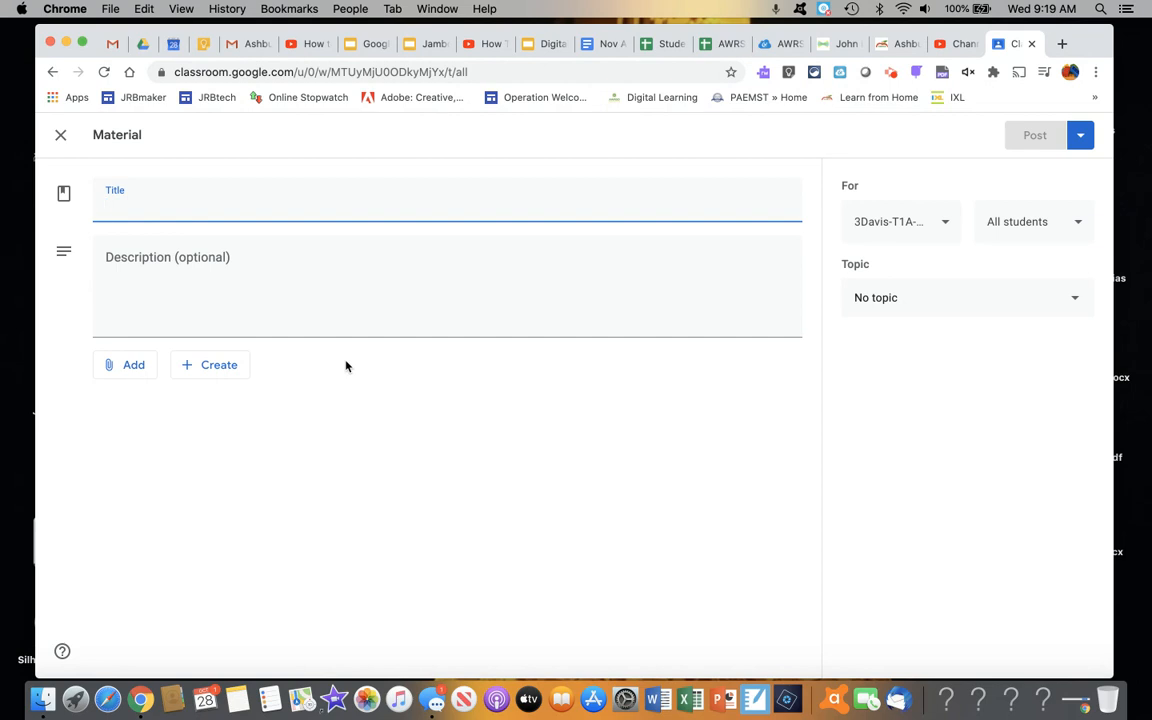
pyautogui.write('Meeting wi')
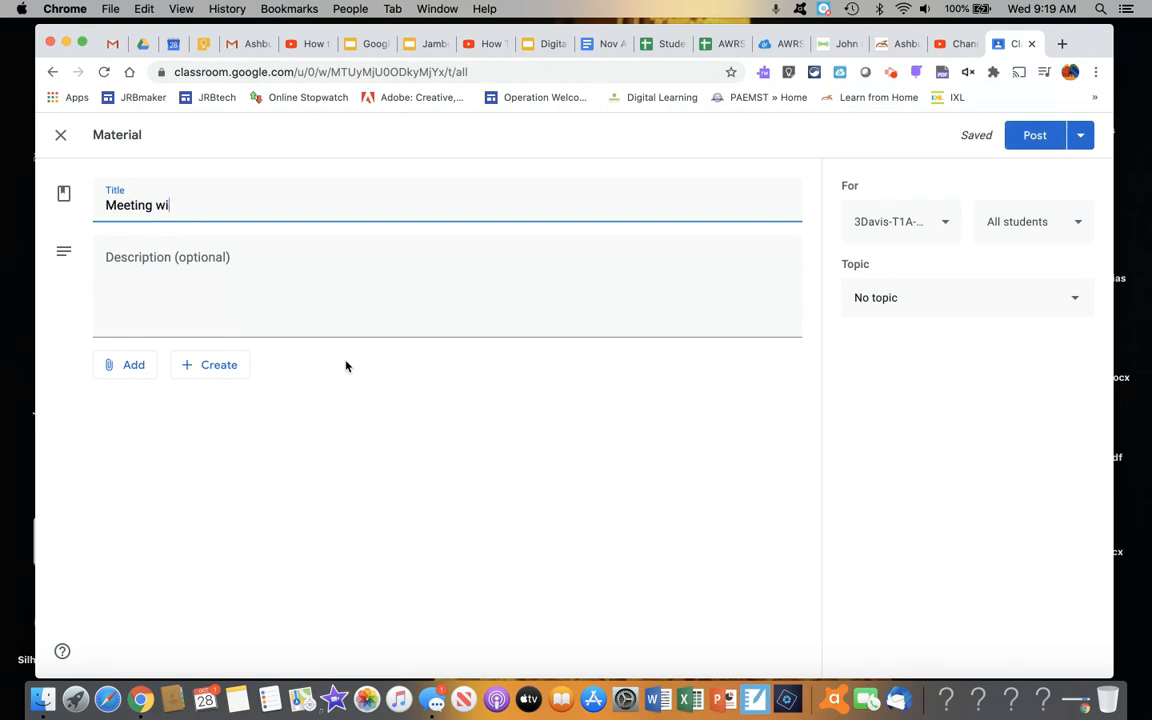
pyautogui.write('th Ms. Davi')
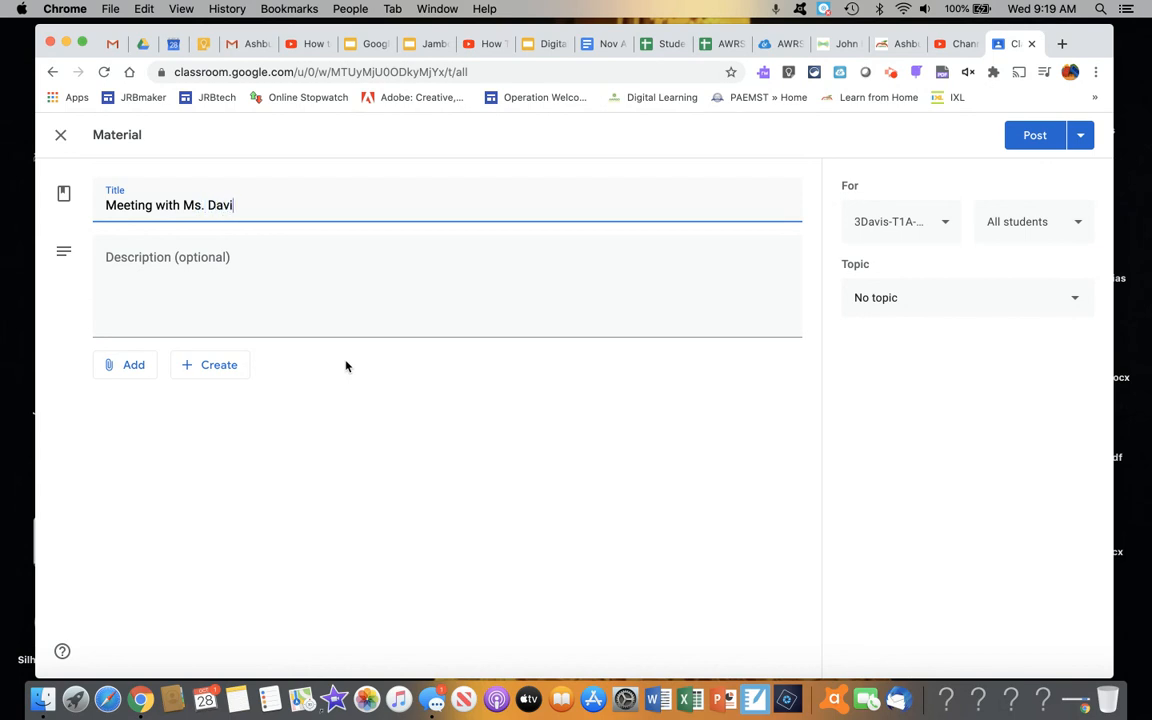
pyautogui.write('s')
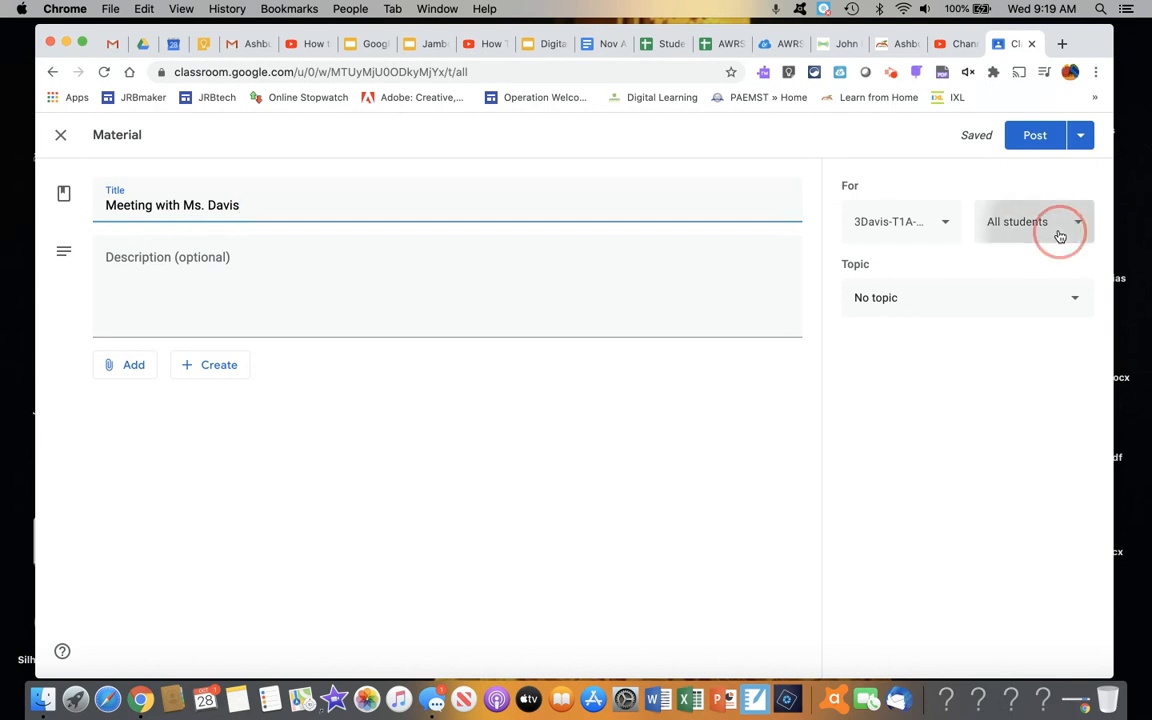
# Restrict the material's recipients from All students to only Elementry DLC
pyautogui.click(1033, 221)
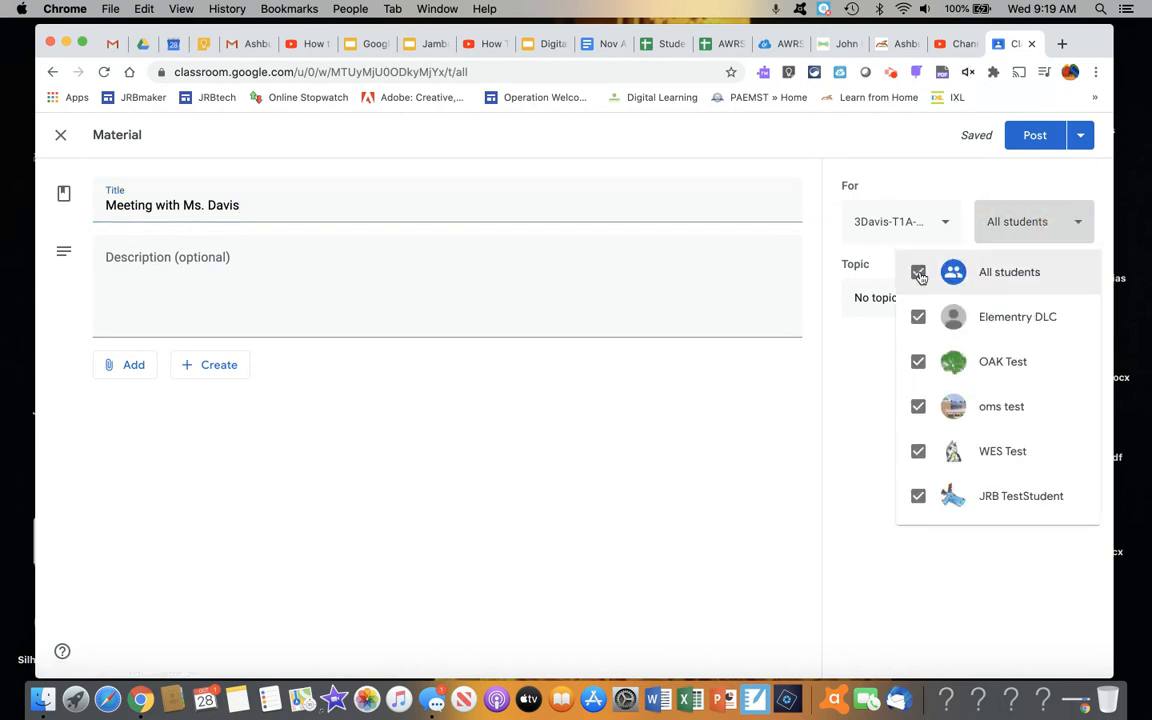
pyautogui.click(918, 272)
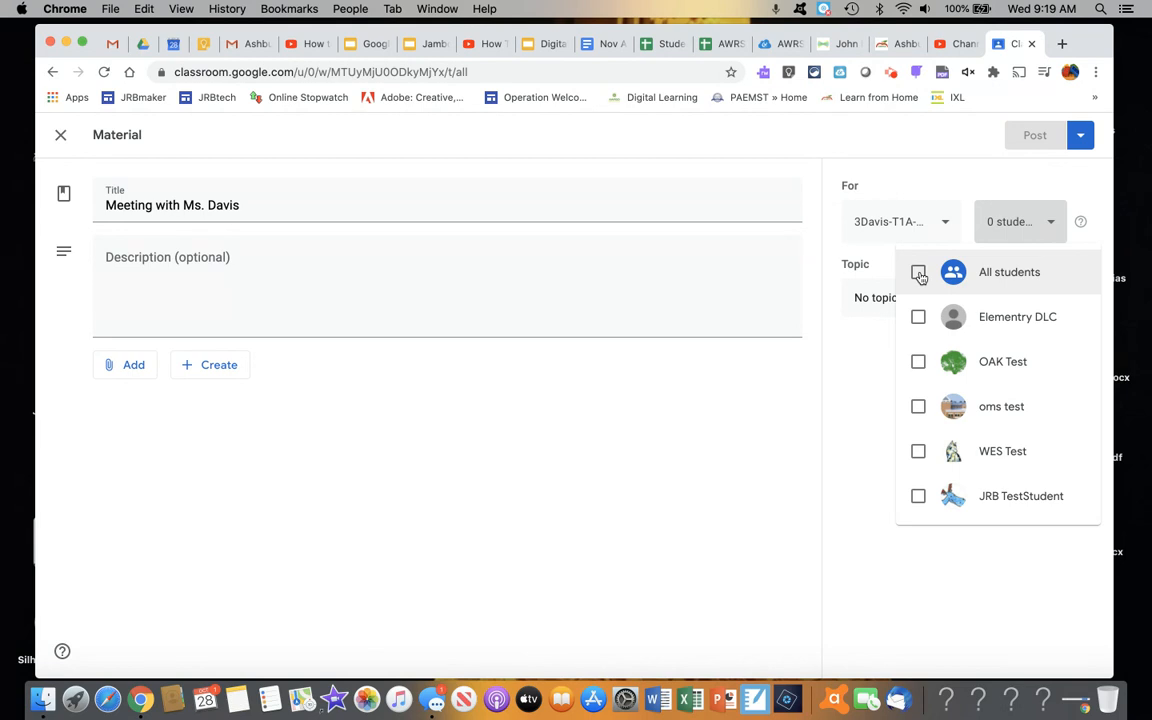
pyautogui.click(918, 317)
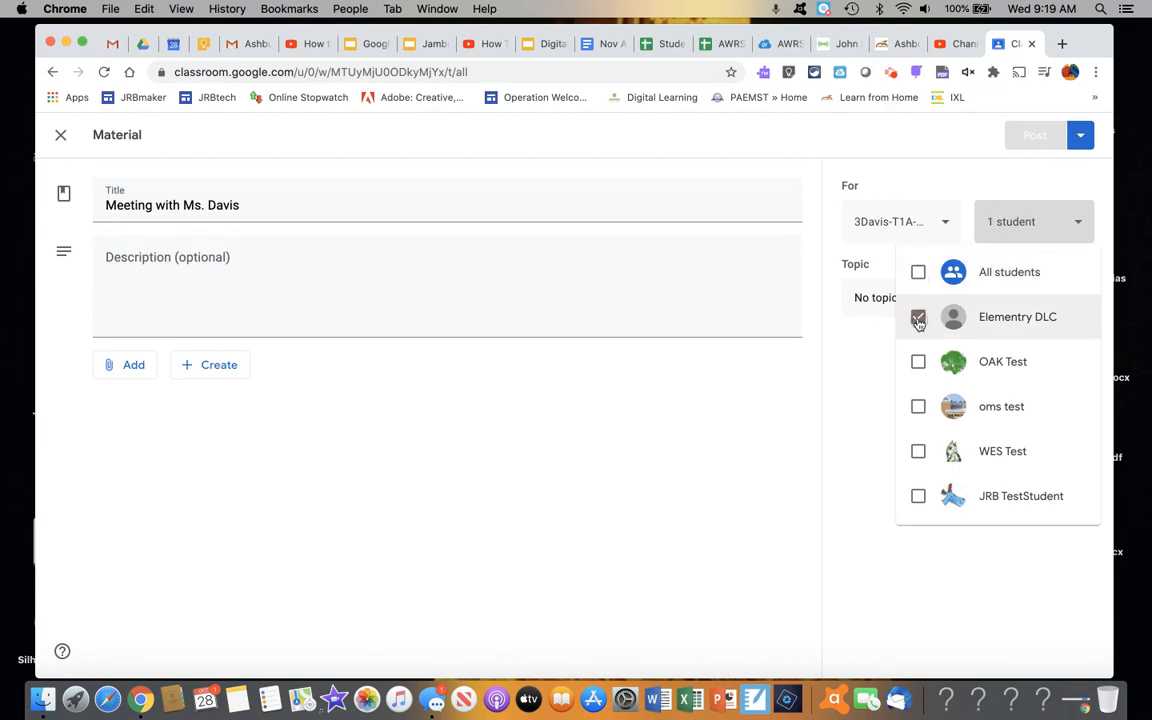
pyautogui.click(918, 317)
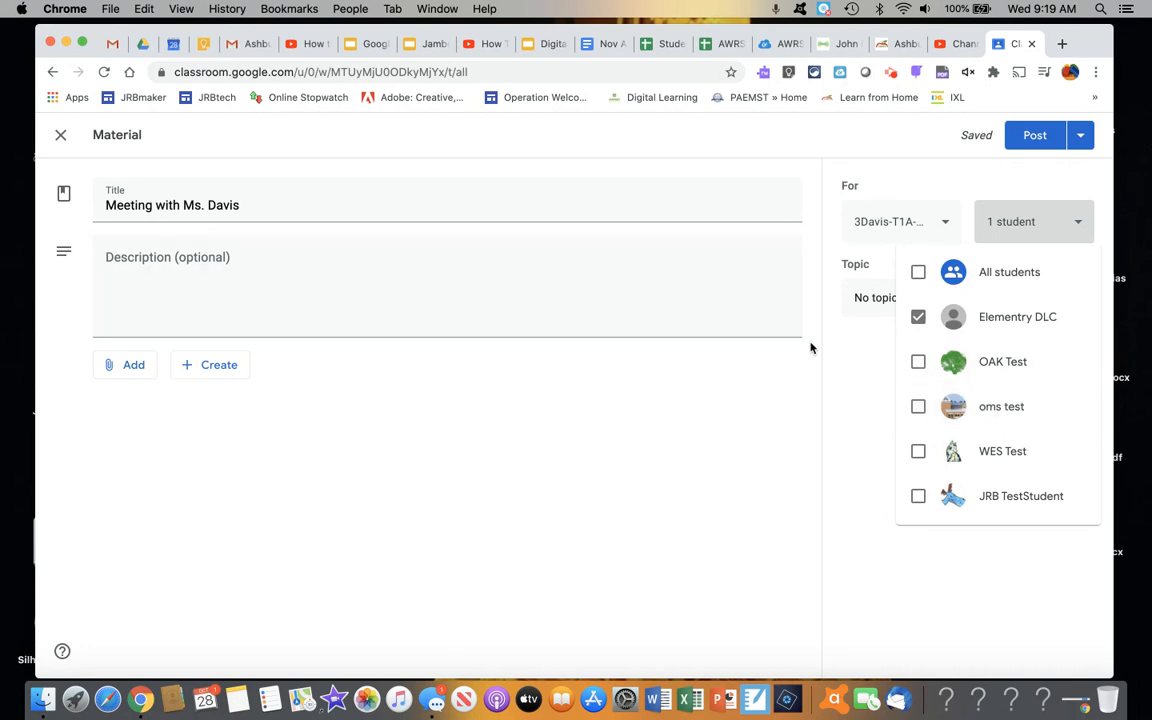
pyautogui.click(825, 331)
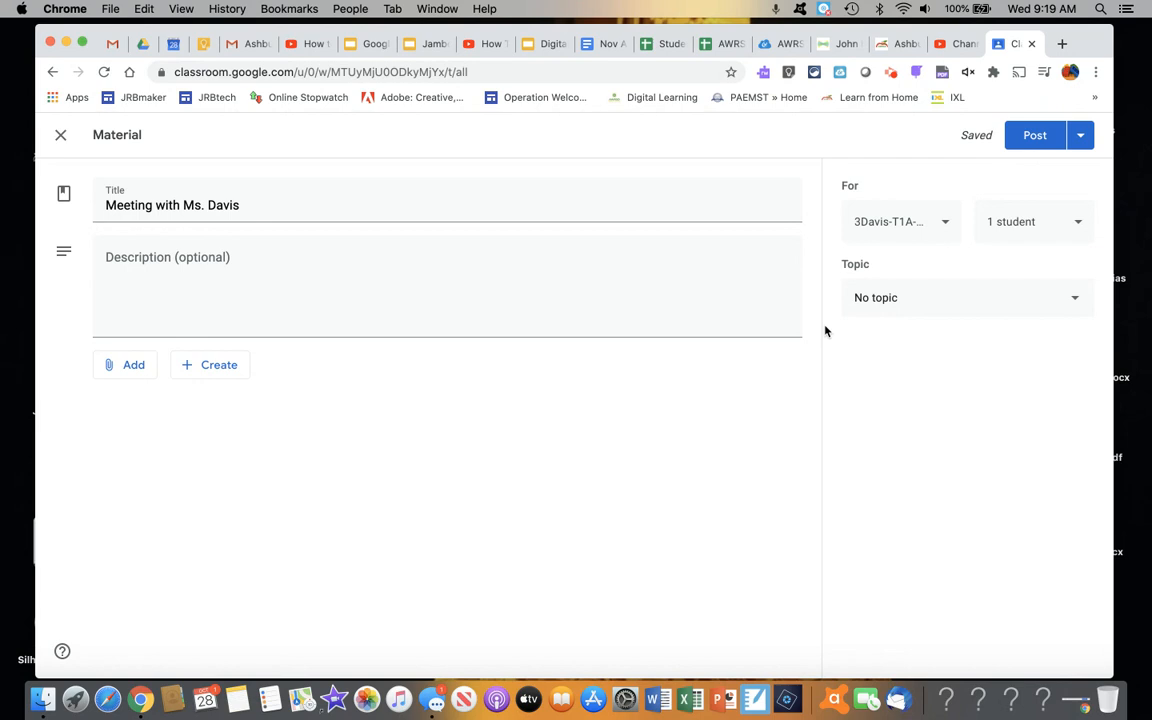
pyautogui.moveTo(921, 334)
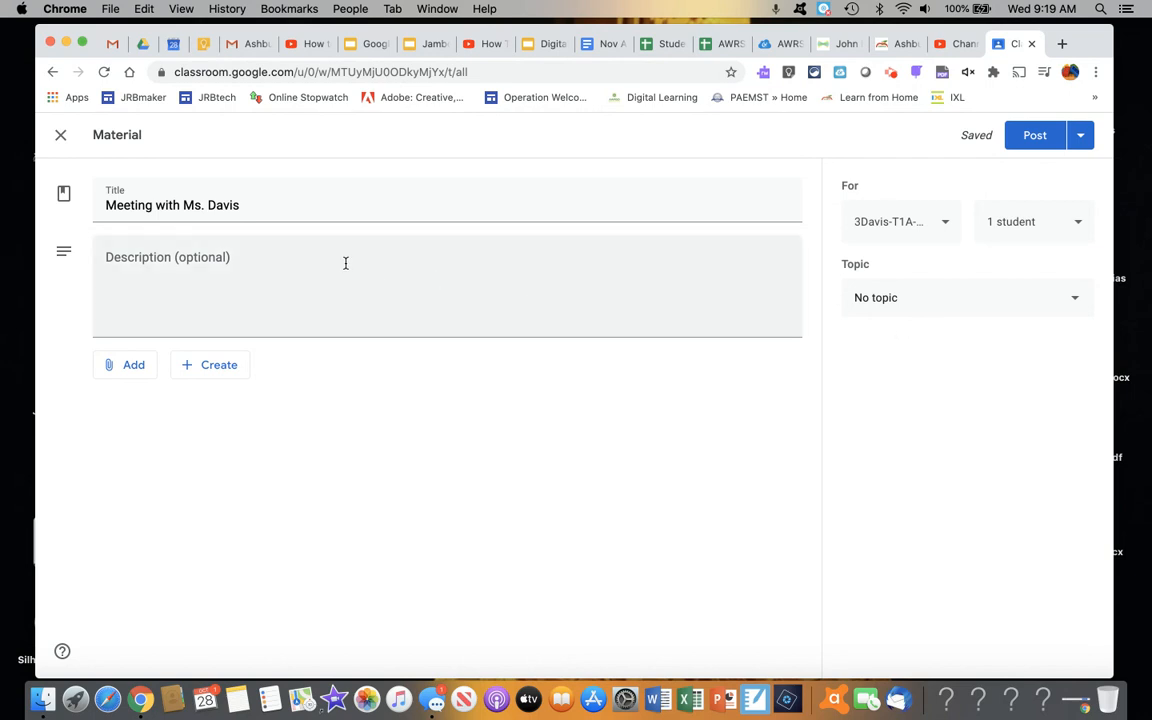
# Write the description 'Click on the link below to join me in Google Meet every Monday at 11:00.'
pyautogui.click(345, 263)
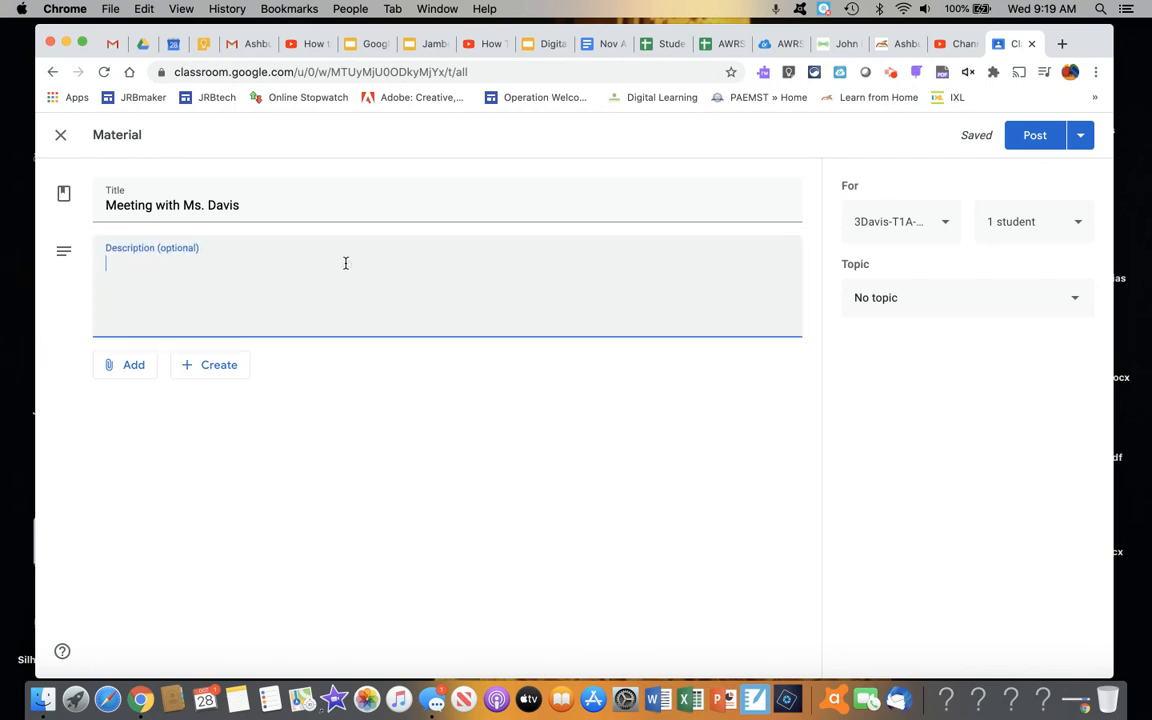
pyautogui.write('Click on the')
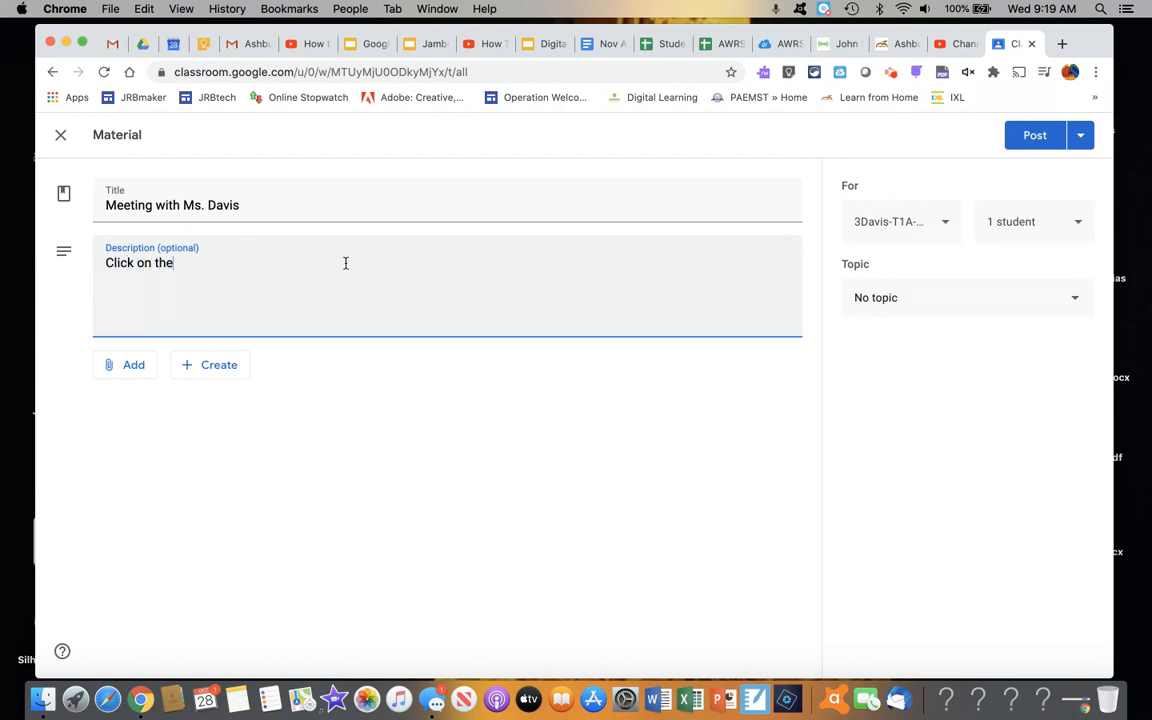
pyautogui.write('link below to joi')
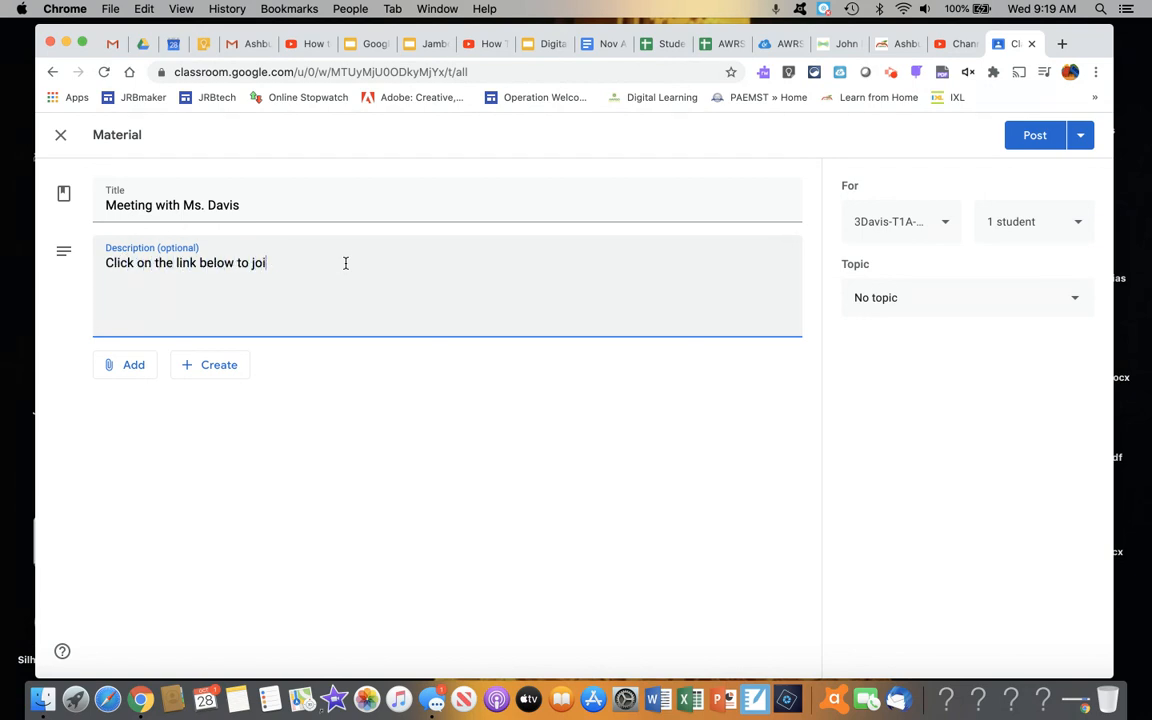
pyautogui.write('n me')
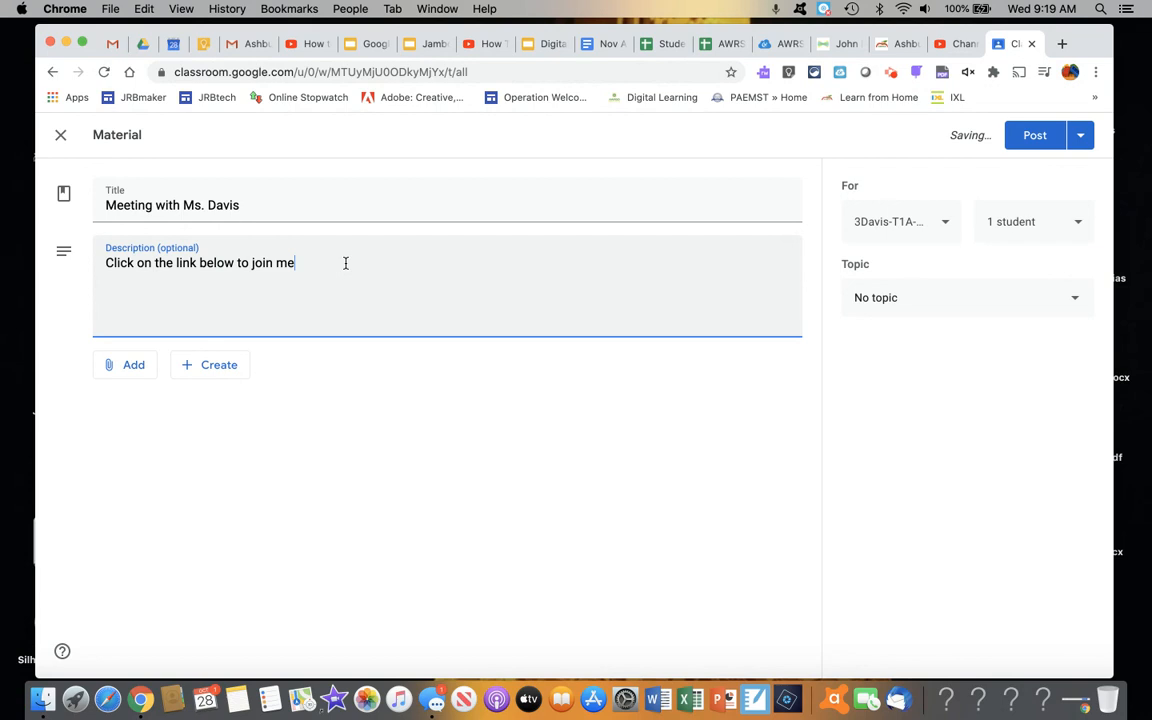
pyautogui.write('in Google')
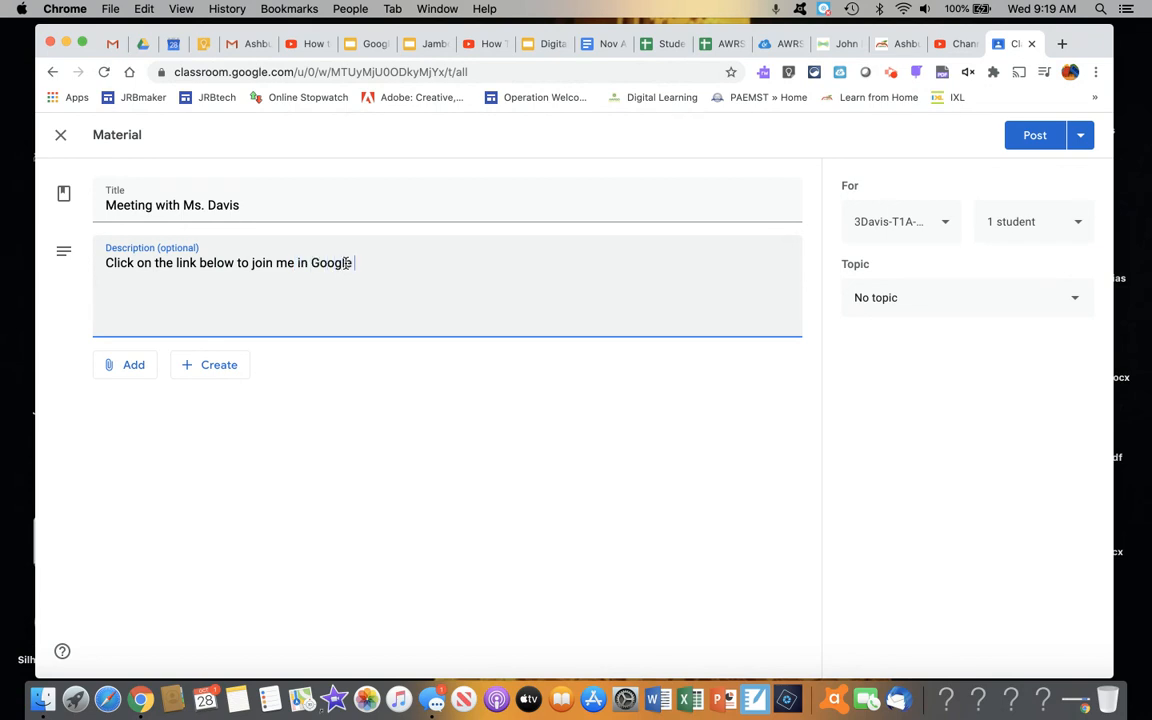
pyautogui.write('Meet at')
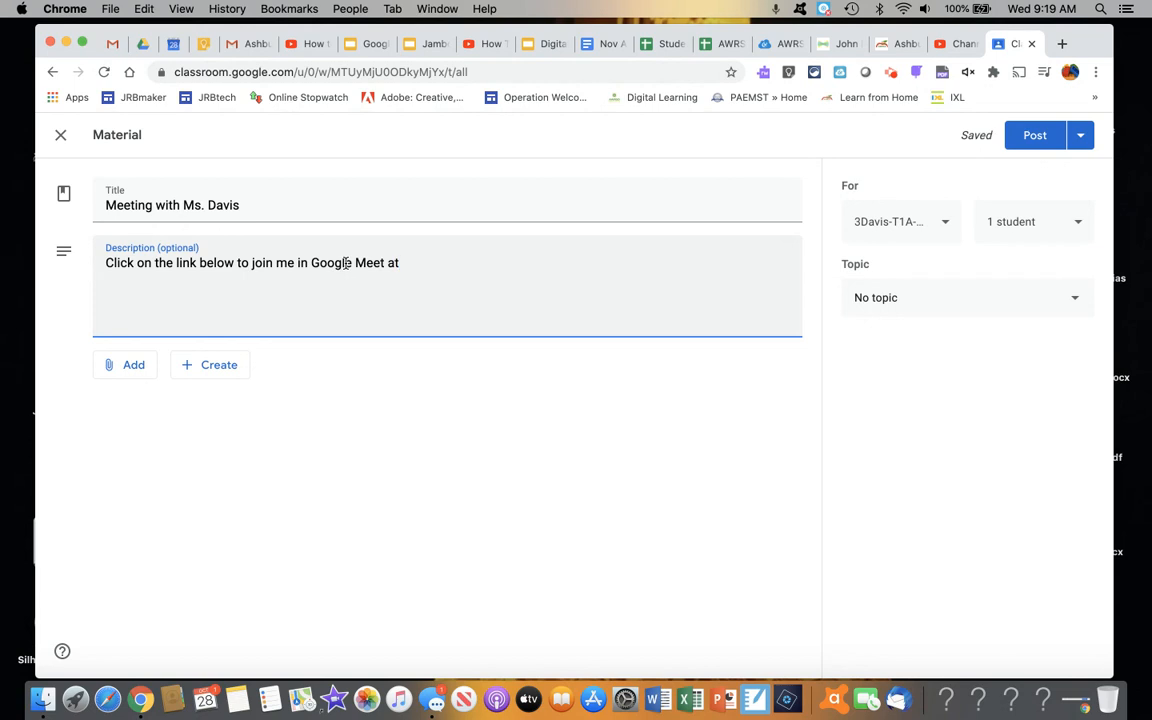
pyautogui.write('every Monday')
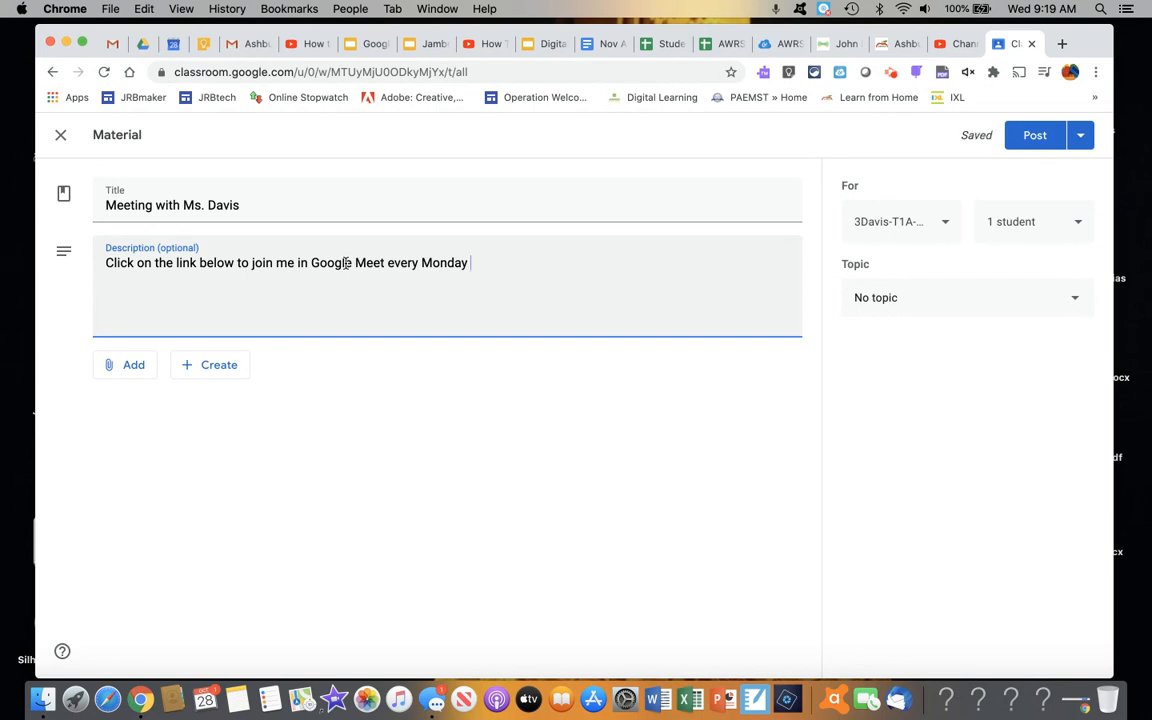
pyautogui.write('at')
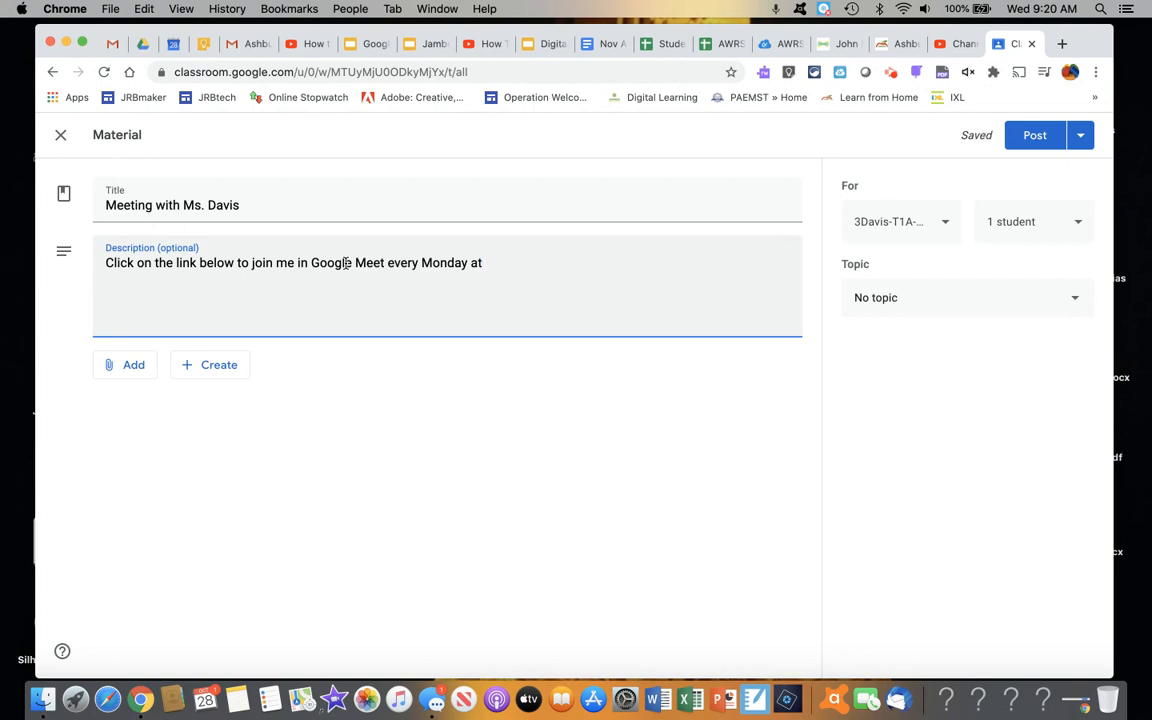
pyautogui.write('1')
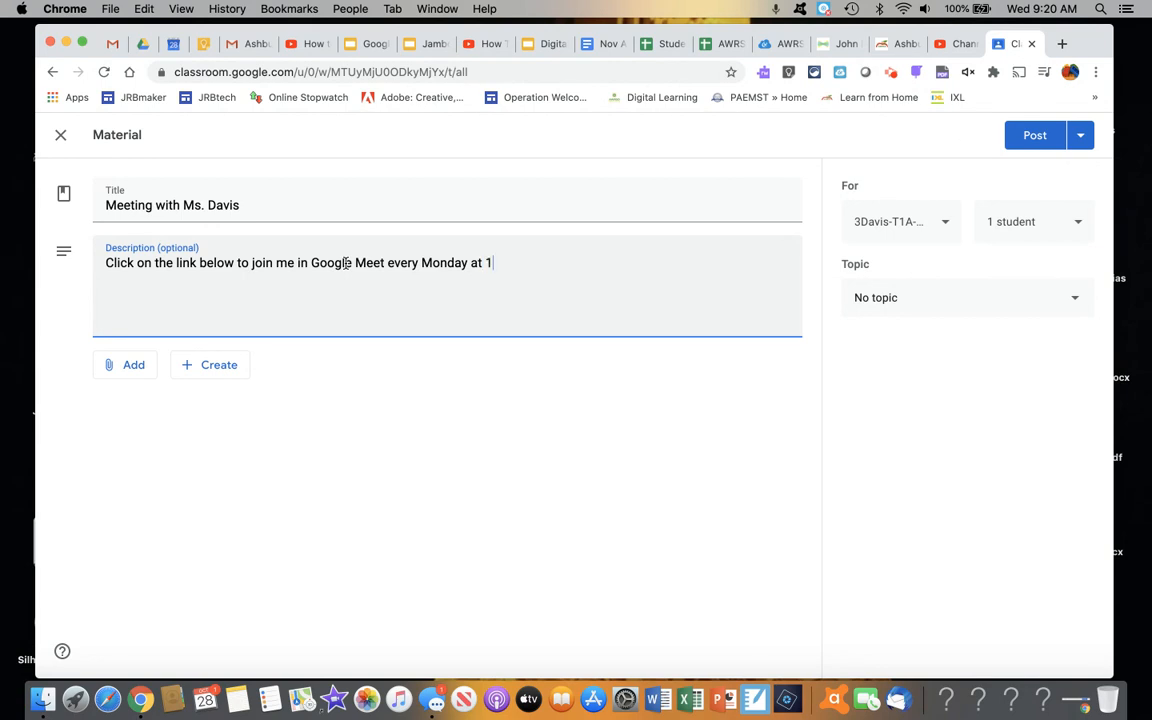
pyautogui.write(':00.')
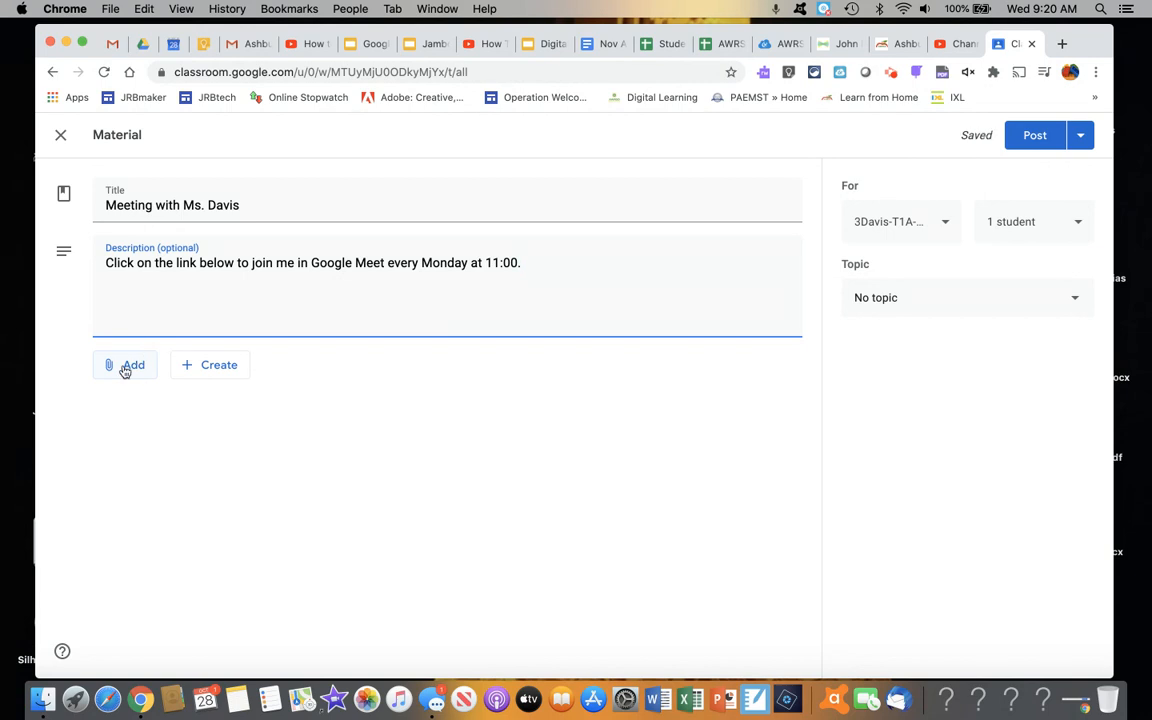
# Attach the link meet.google.com/lookup/davis and post the material
pyautogui.click(126, 364)
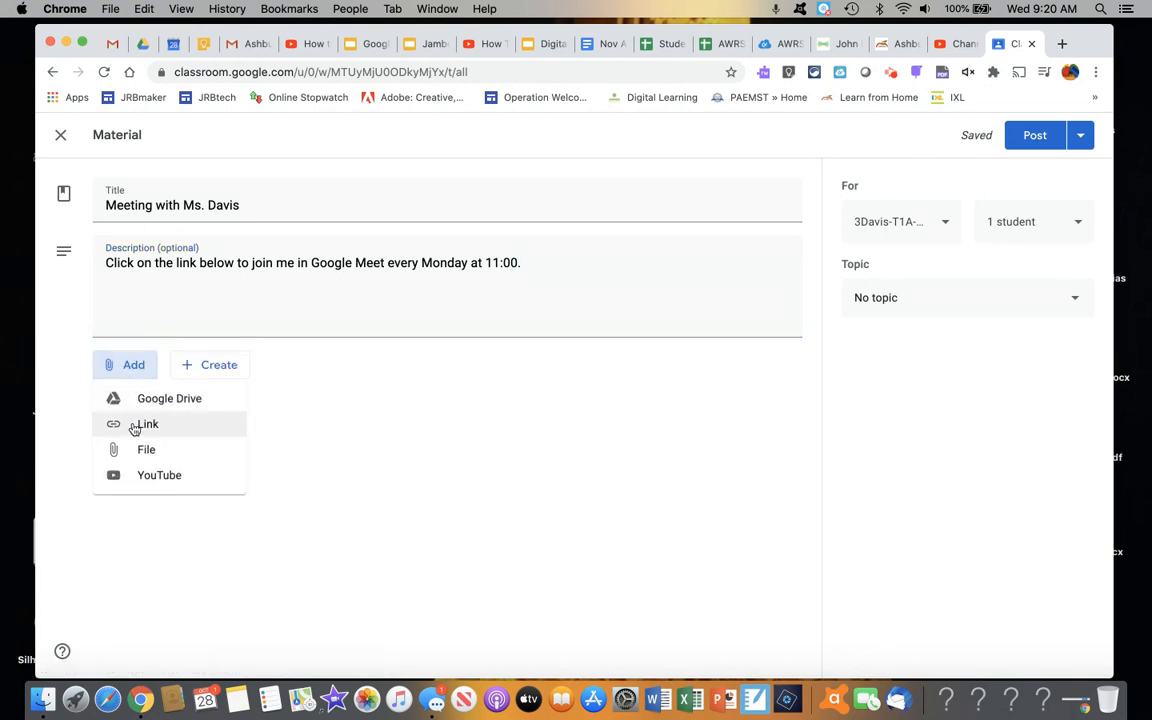
pyautogui.click(147, 423)
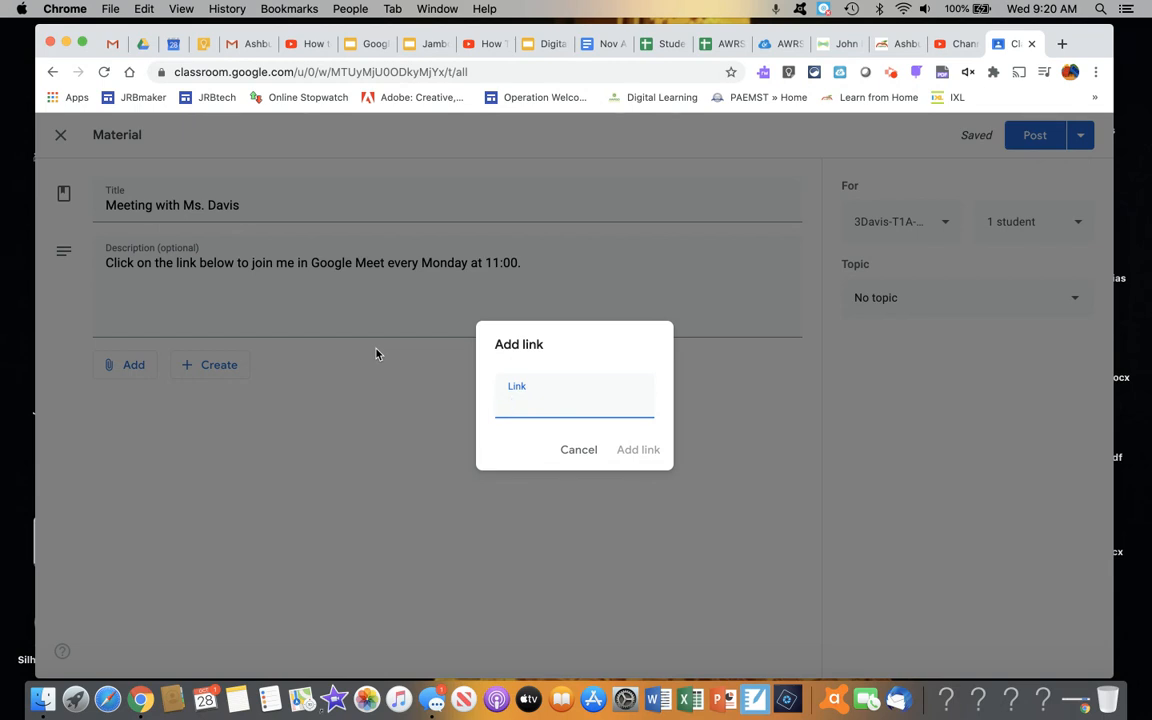
pyautogui.write('m')
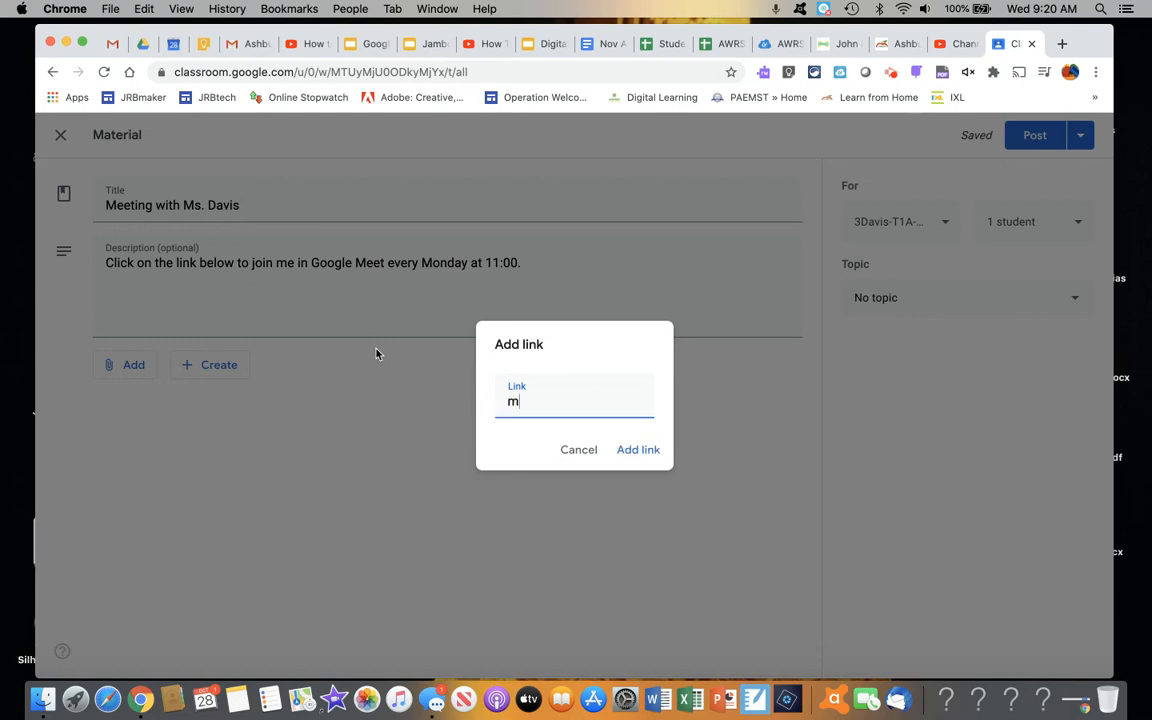
pyautogui.write('eet.google.com')
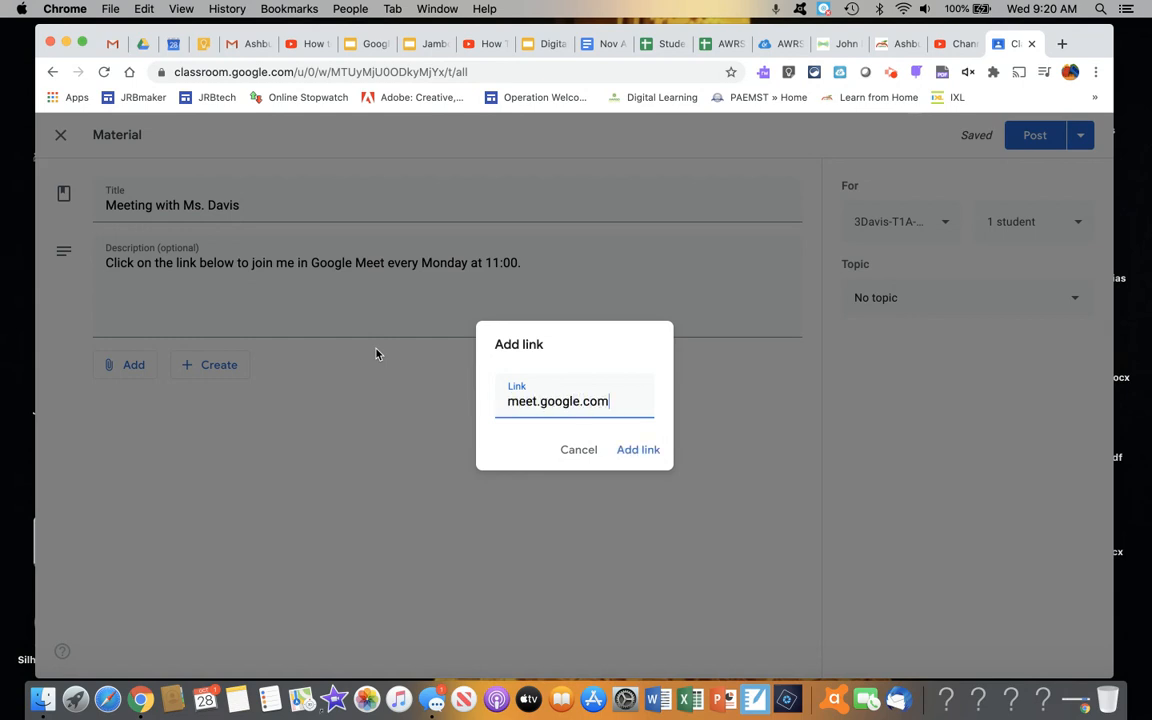
pyautogui.write('/looku')
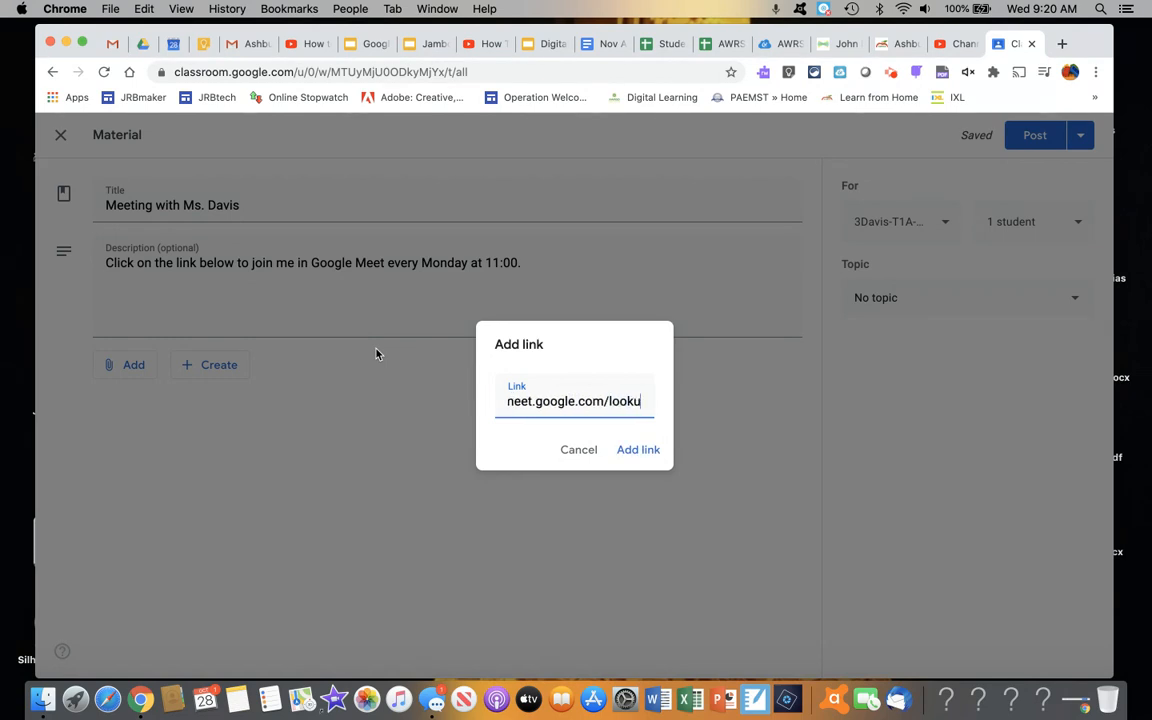
pyautogui.write('/')
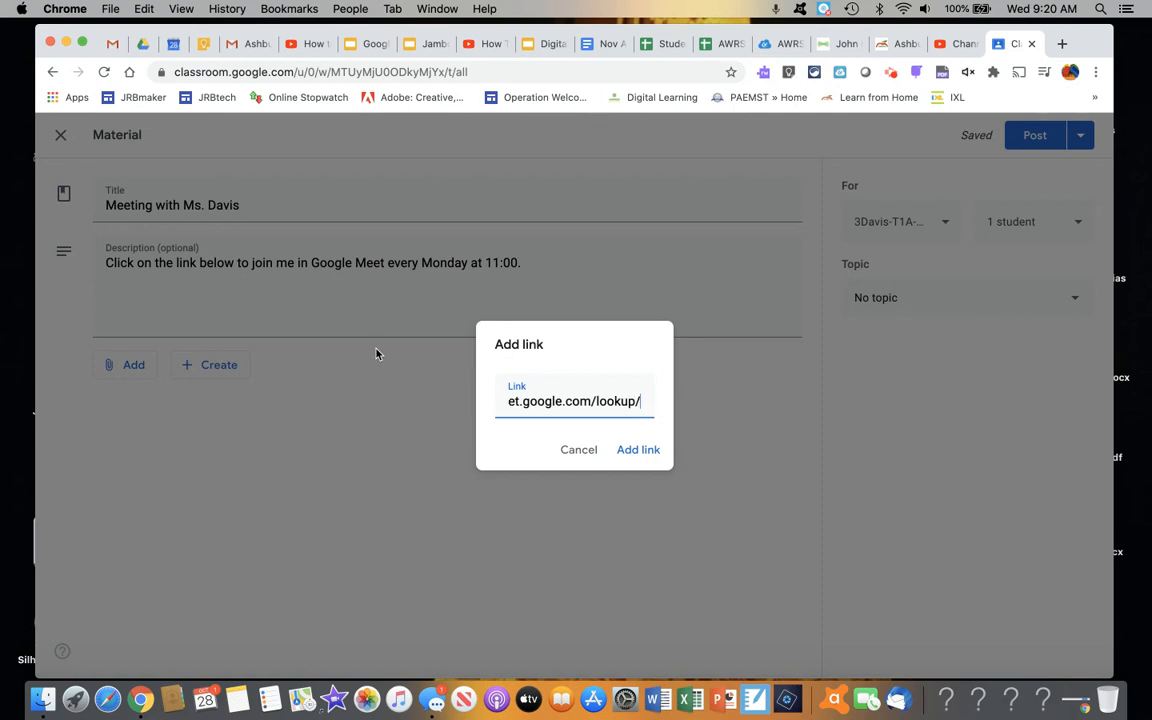
pyautogui.write('davis')
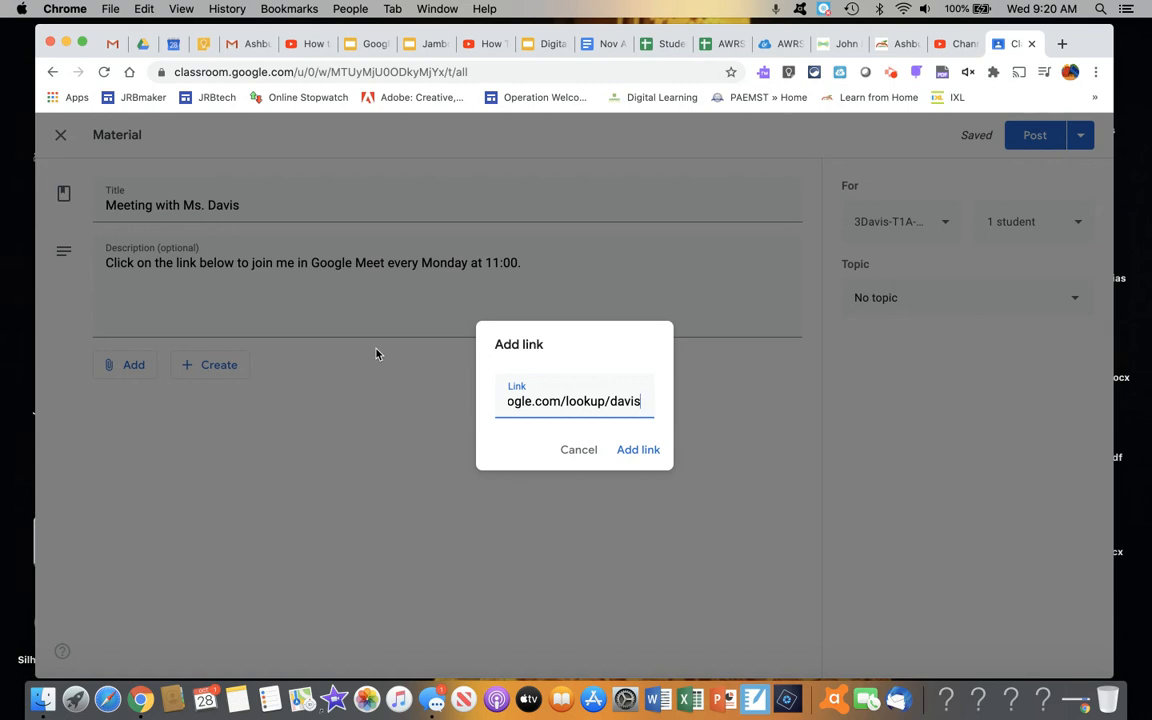
pyautogui.moveTo(391, 365)
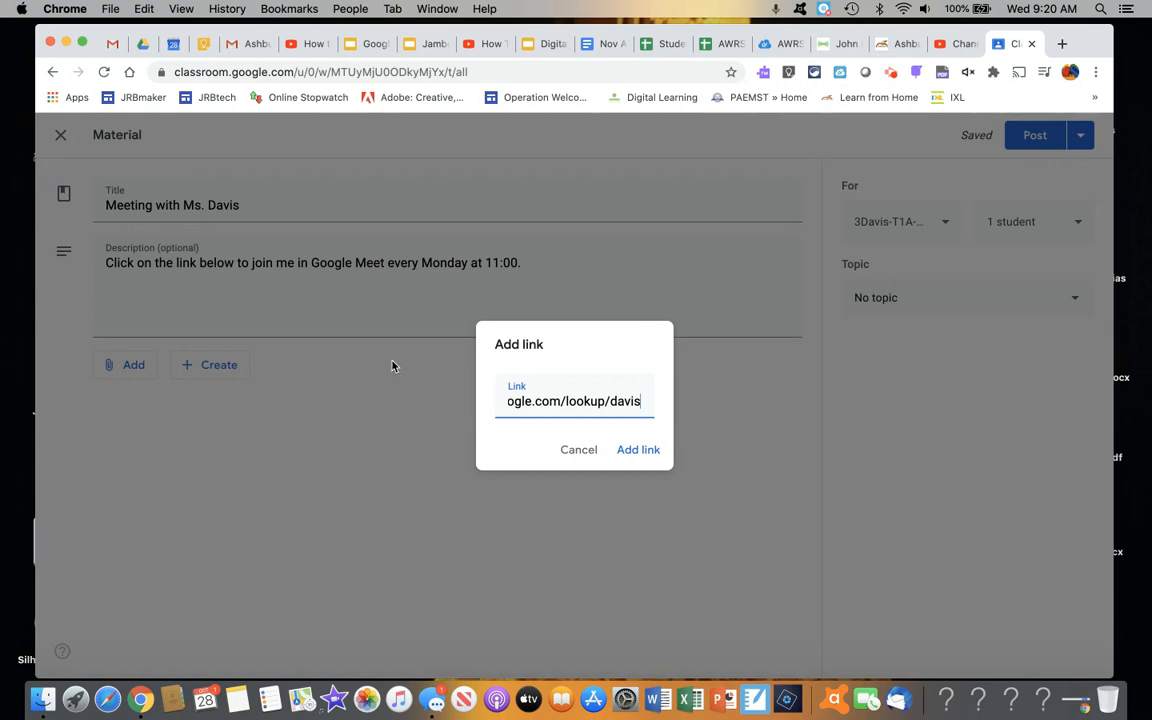
pyautogui.click(638, 449)
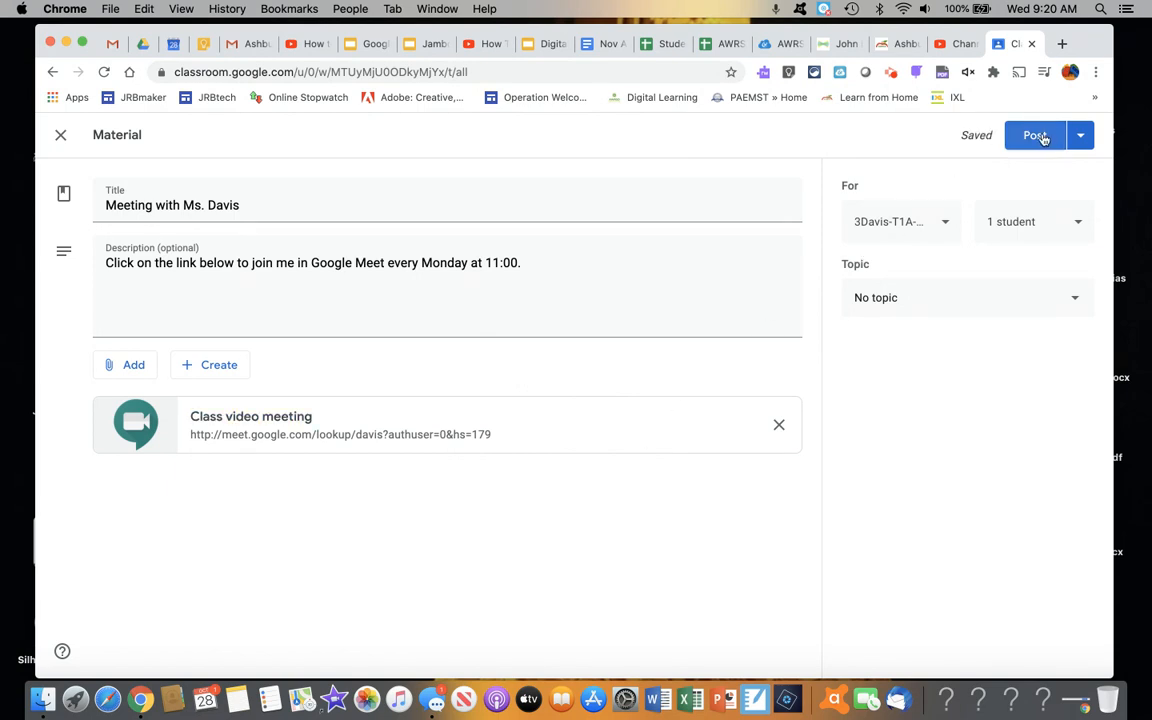
pyautogui.click(1035, 135)
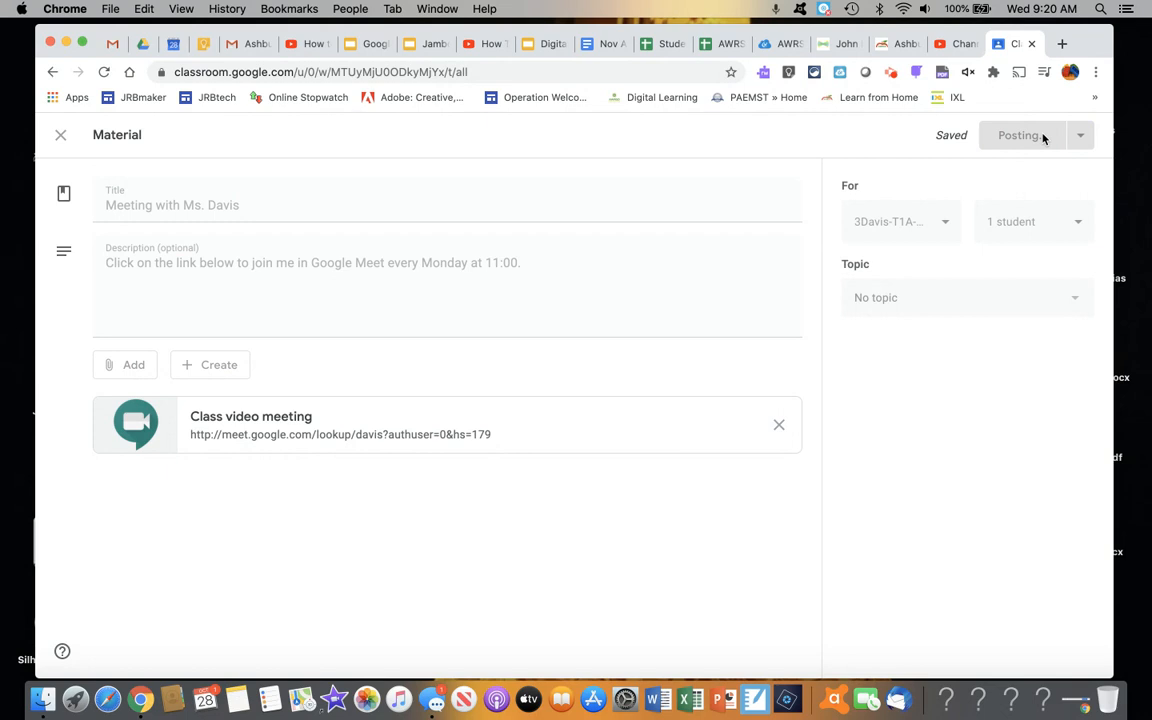
pyautogui.click(1018, 135)
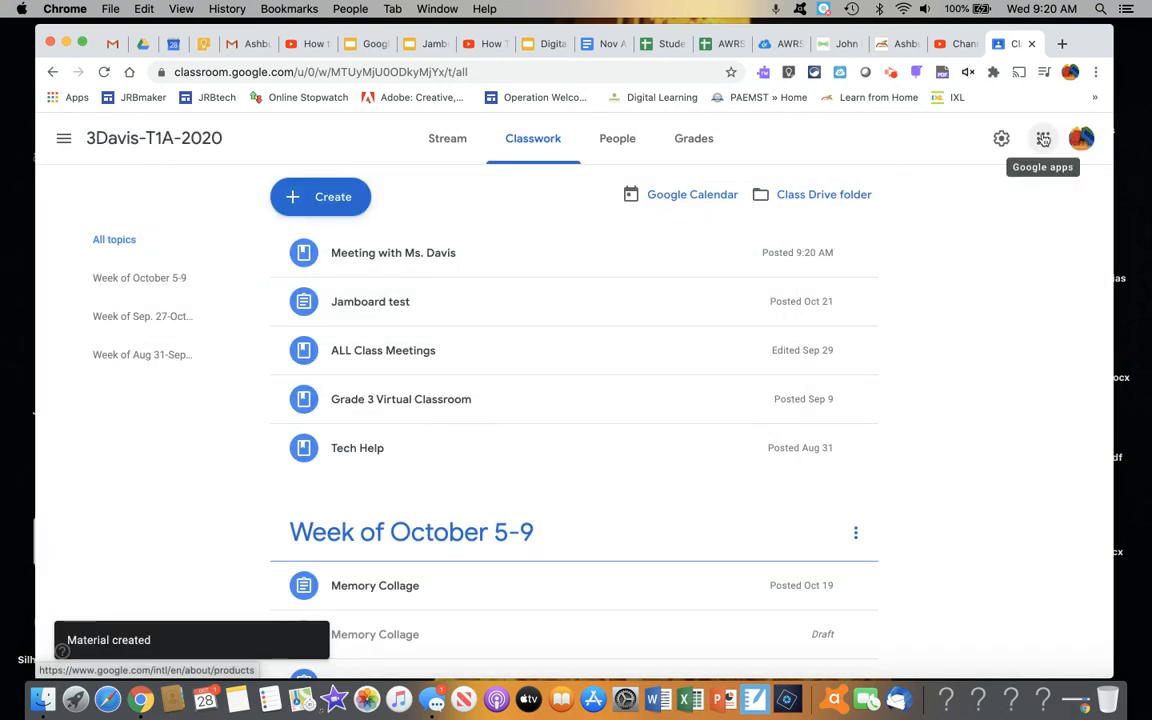